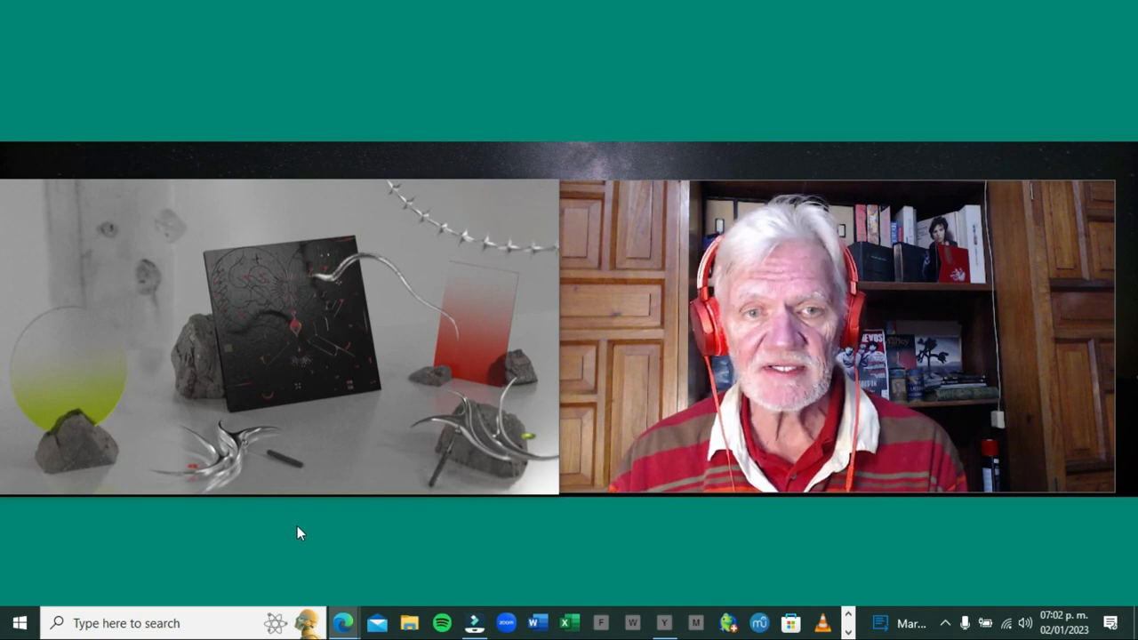
mouse_move(309, 541)
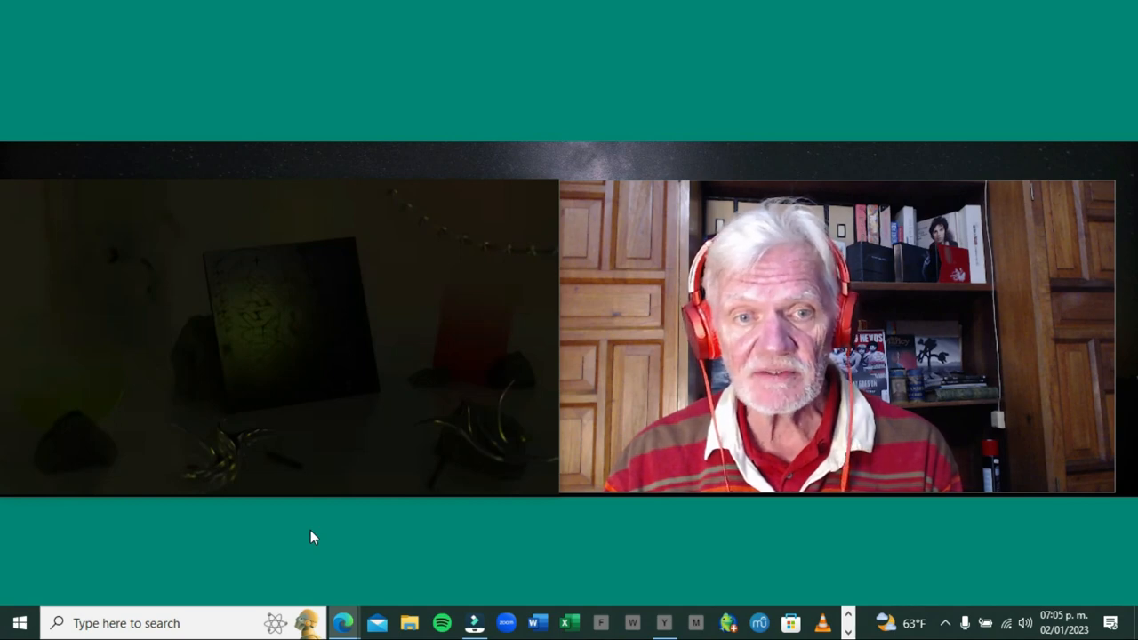
mouse_move(306, 529)
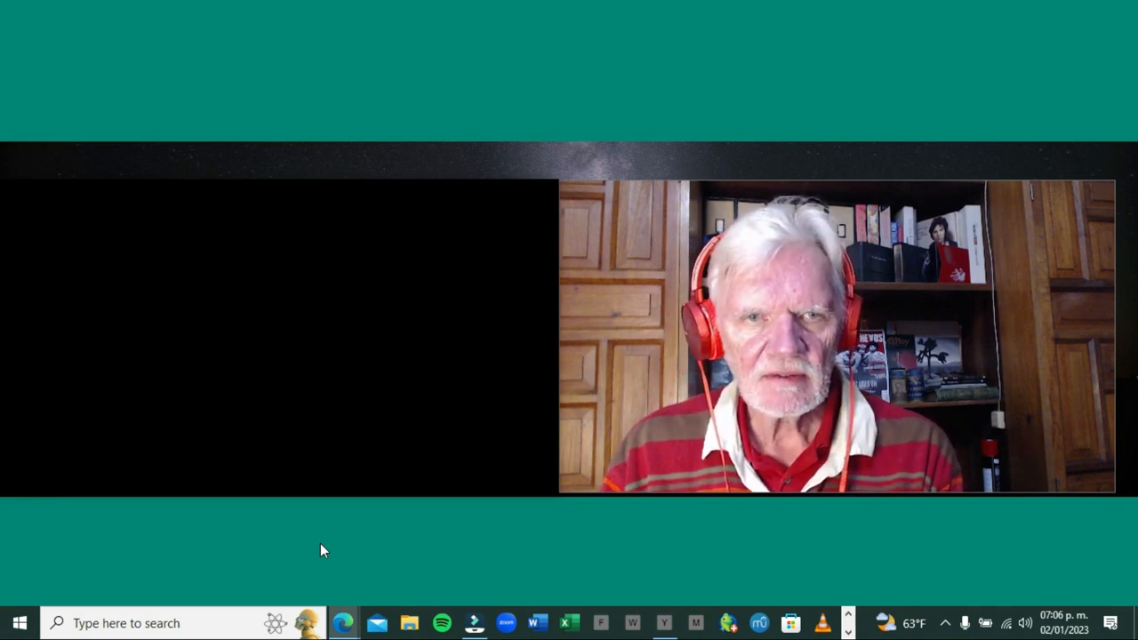
mouse_move(304, 528)
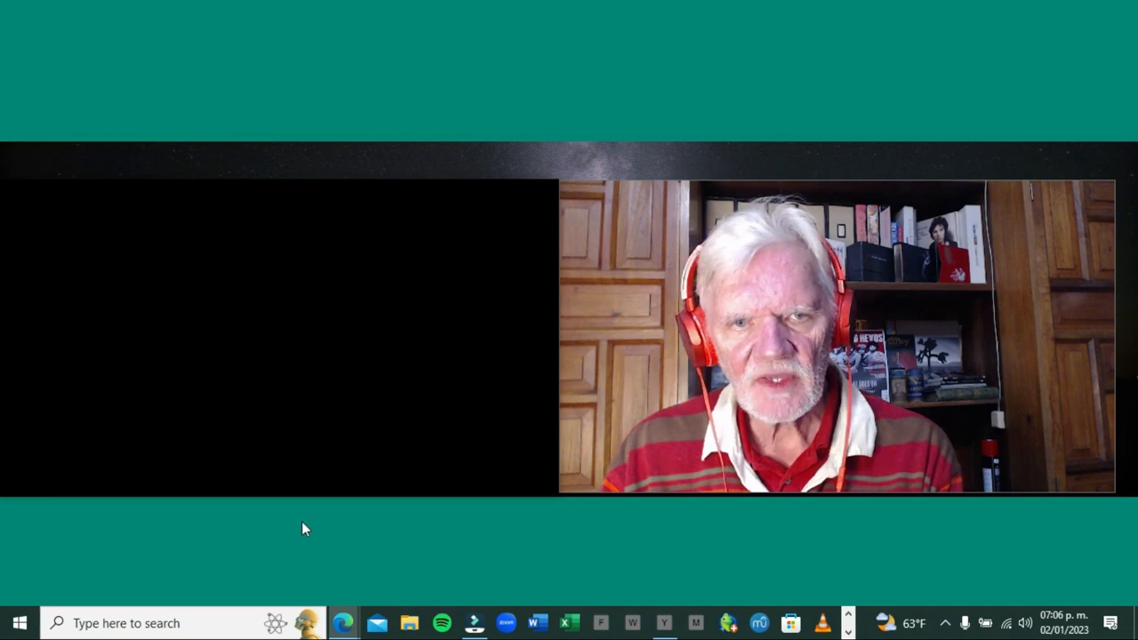
mouse_move(311, 549)
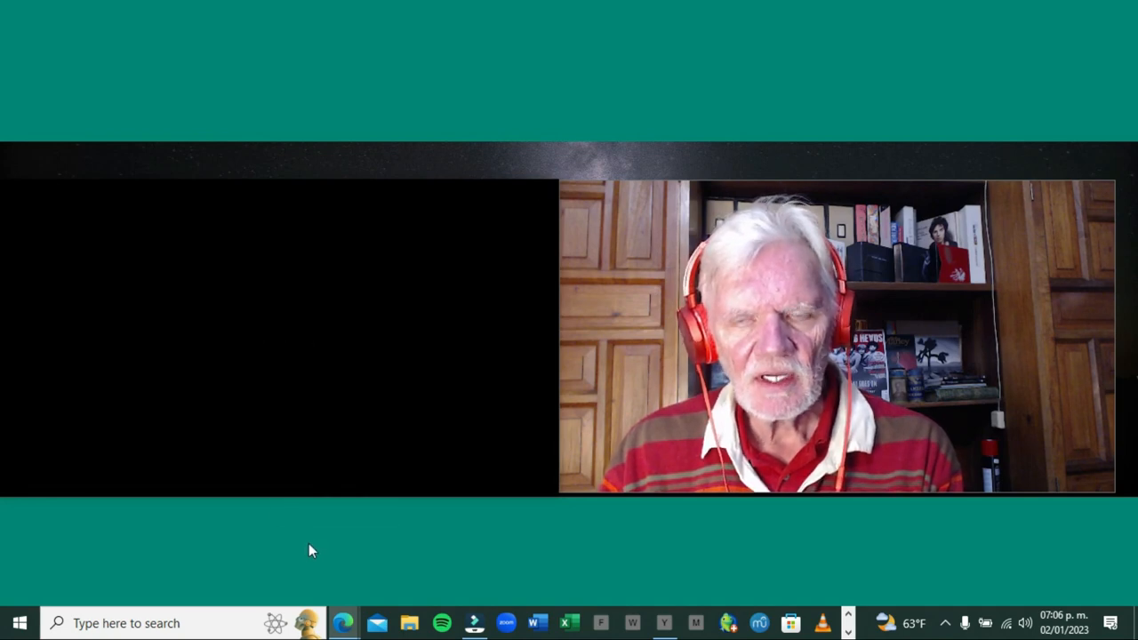